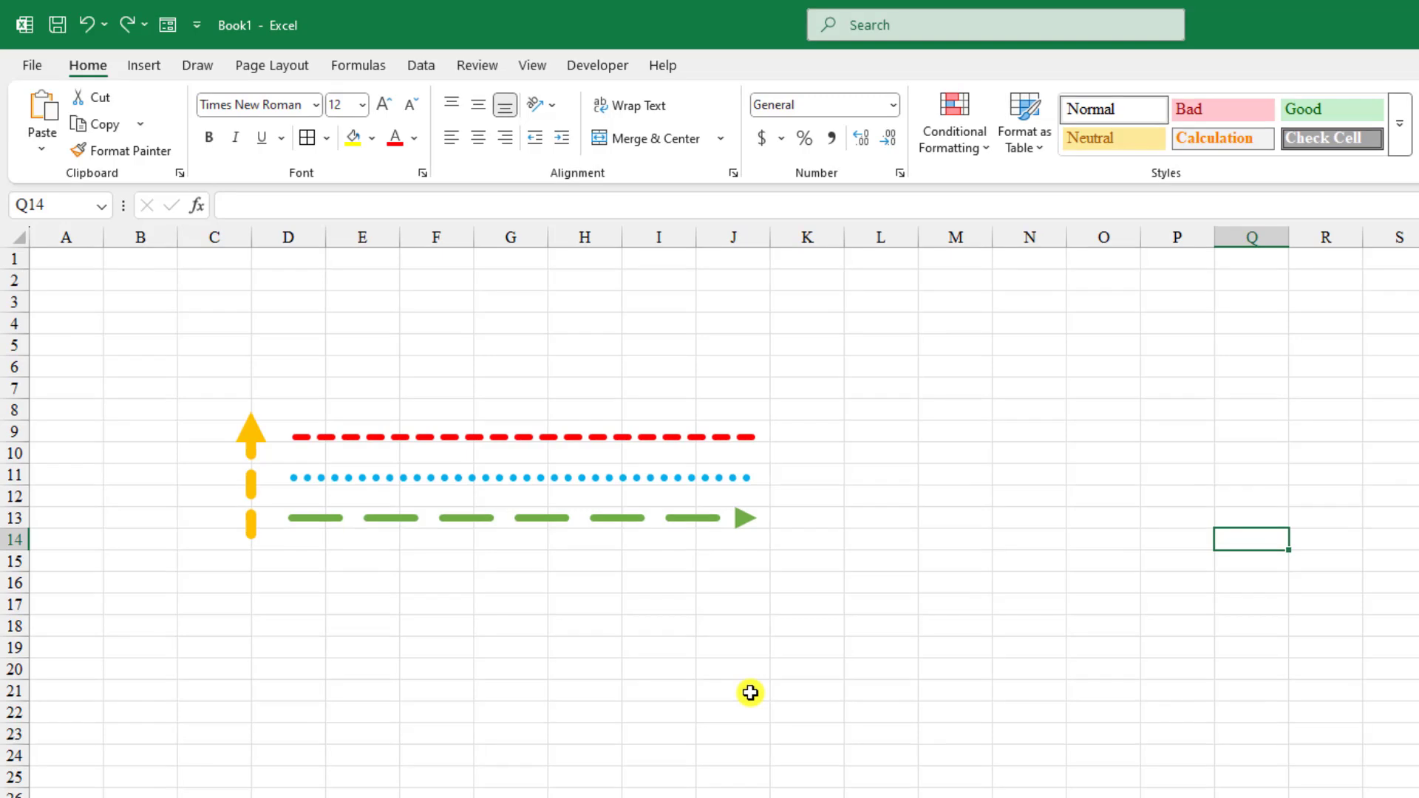
pyautogui.moveTo(711, 699)
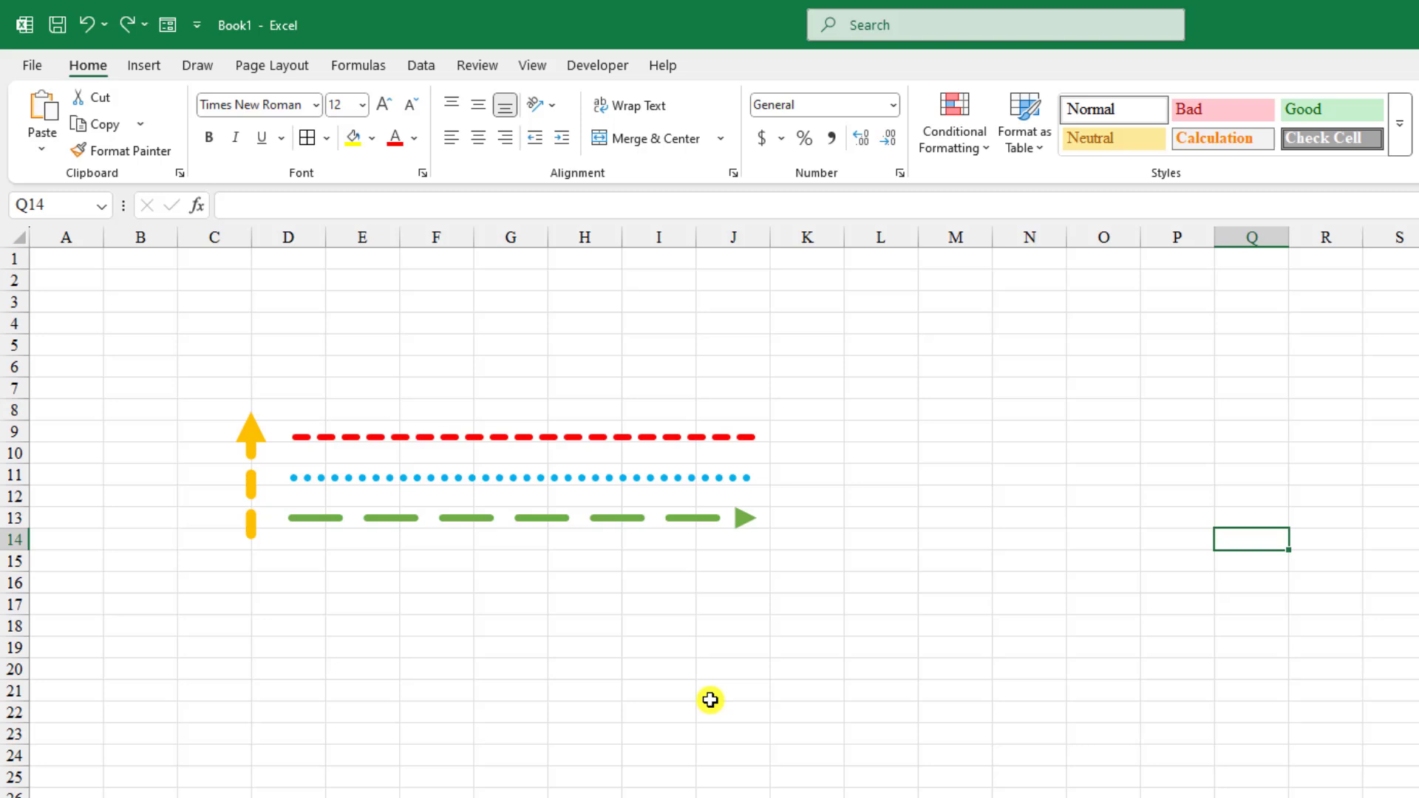
# - Switch to the Insert ribbon to reach the shape options
pyautogui.click(144, 65)
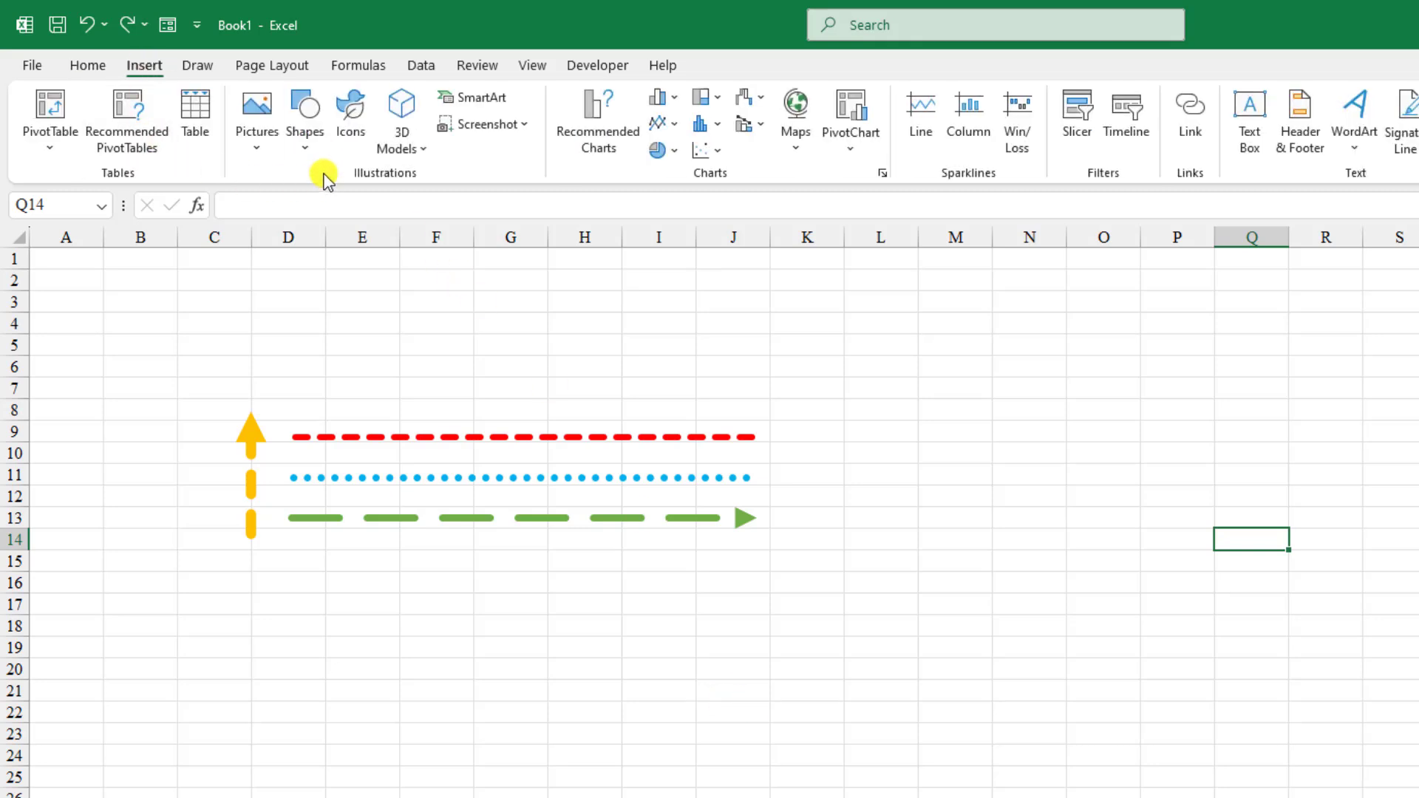
# - Start a straight Line shape for a horizontal line across row 18, columns D to K
pyautogui.click(305, 116)
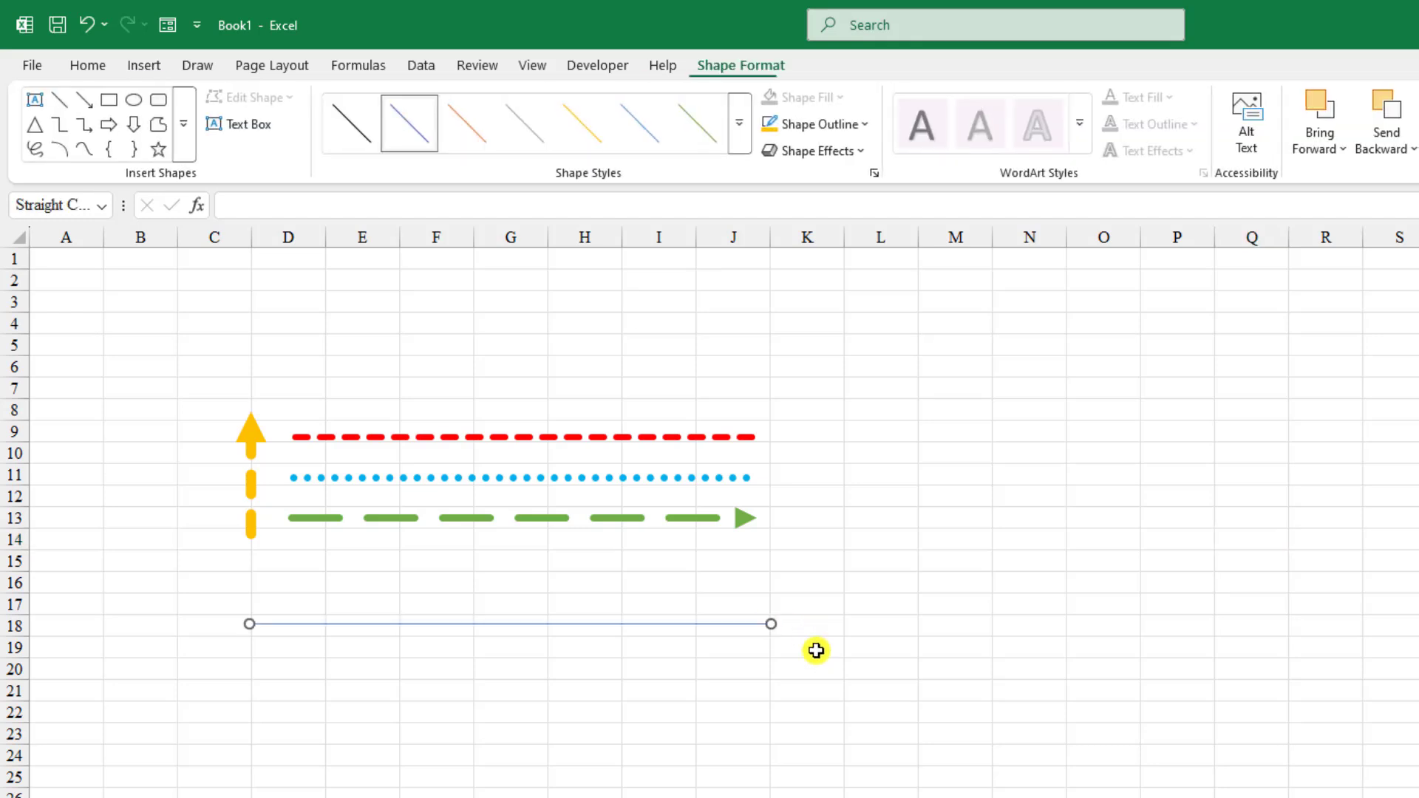
pyautogui.moveTo(593, 645)
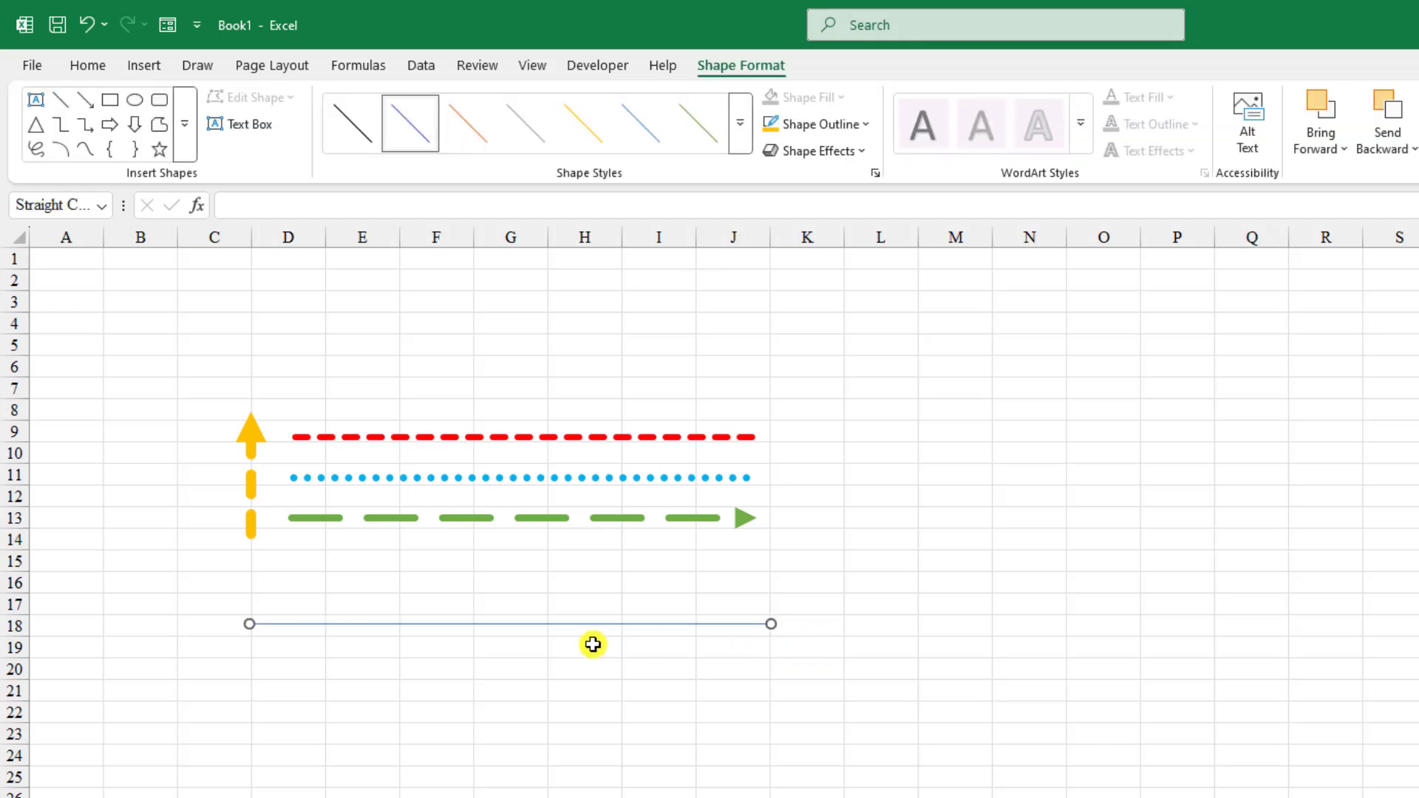
pyautogui.moveTo(522, 624)
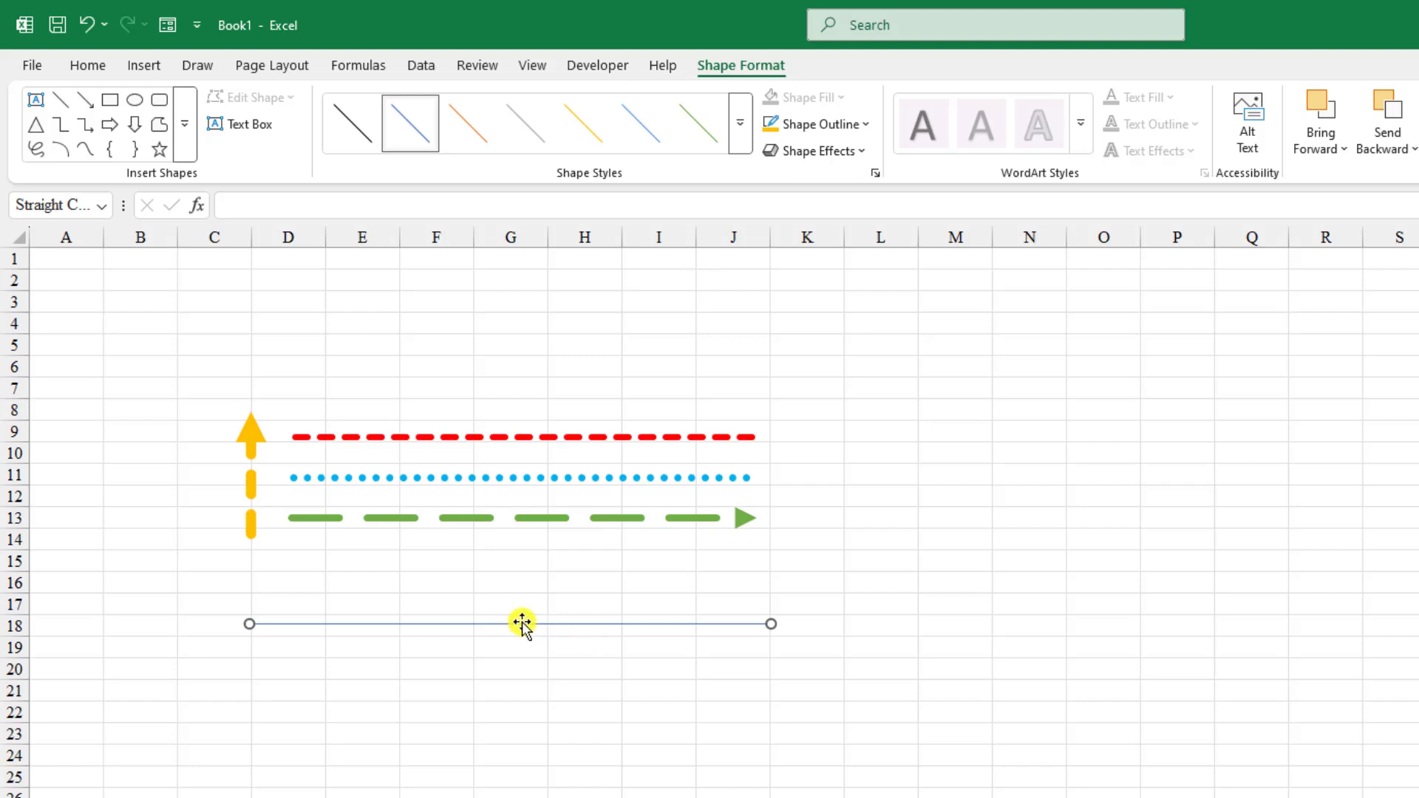
# - Format the new line with an orange colour via Format Shape
pyautogui.rightClick(521, 622)
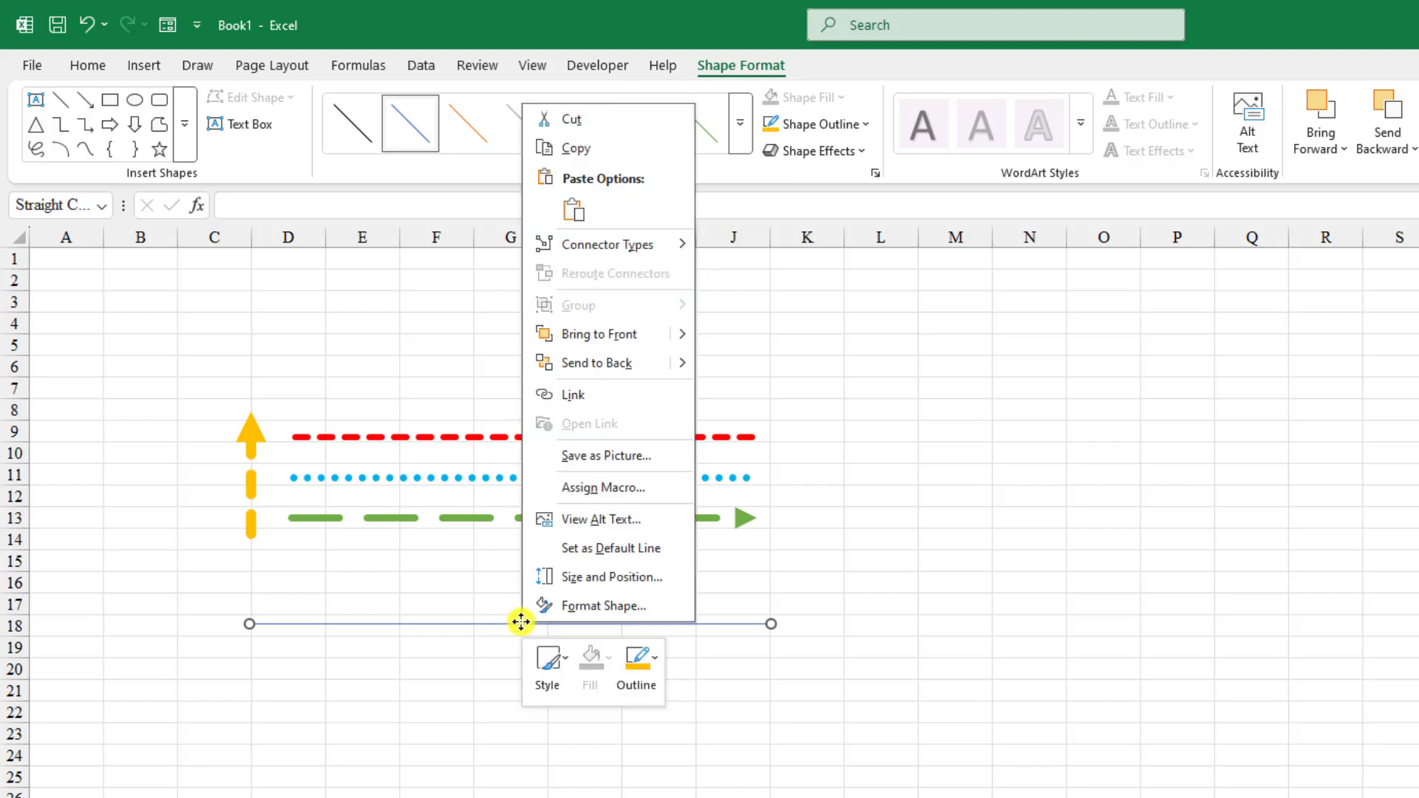
pyautogui.click(606, 606)
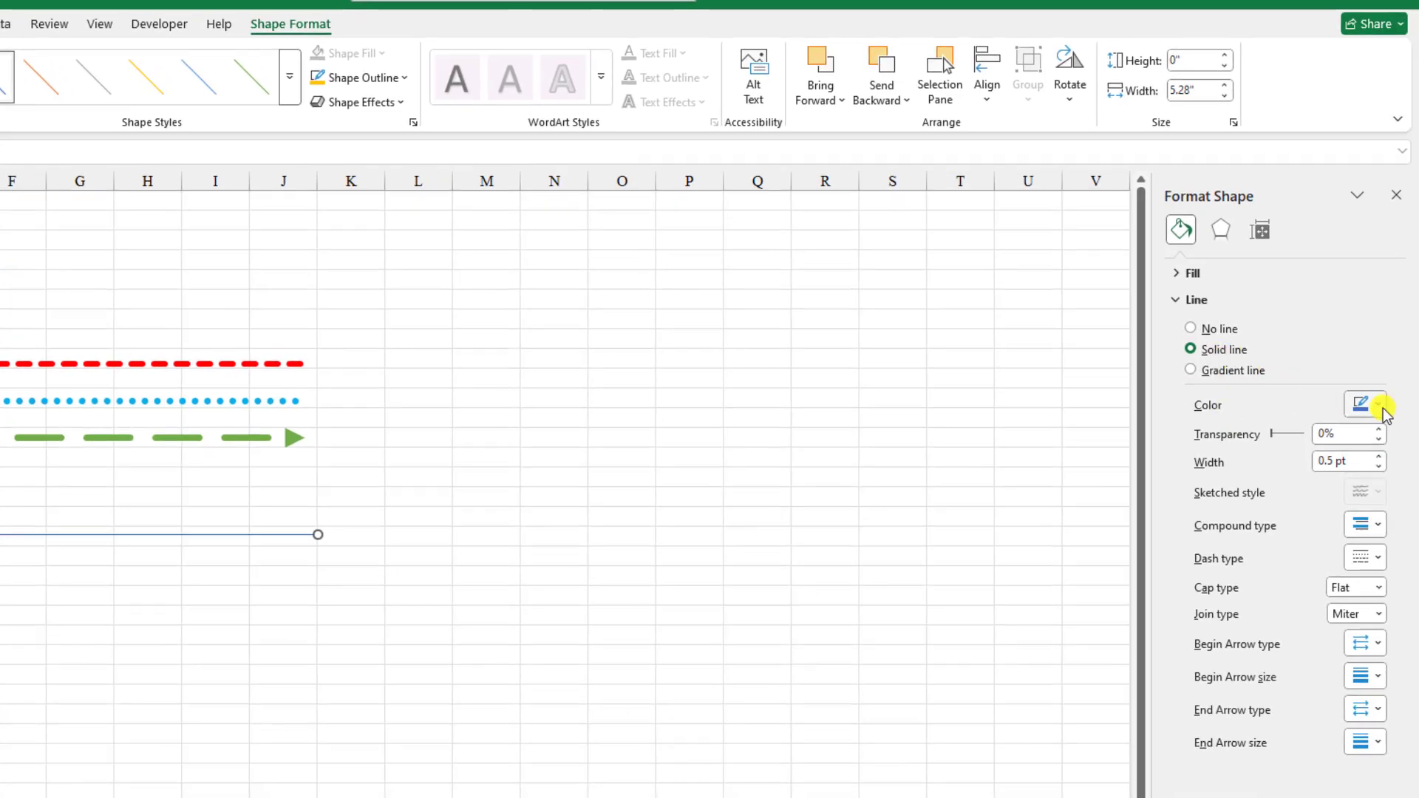
pyautogui.click(1362, 405)
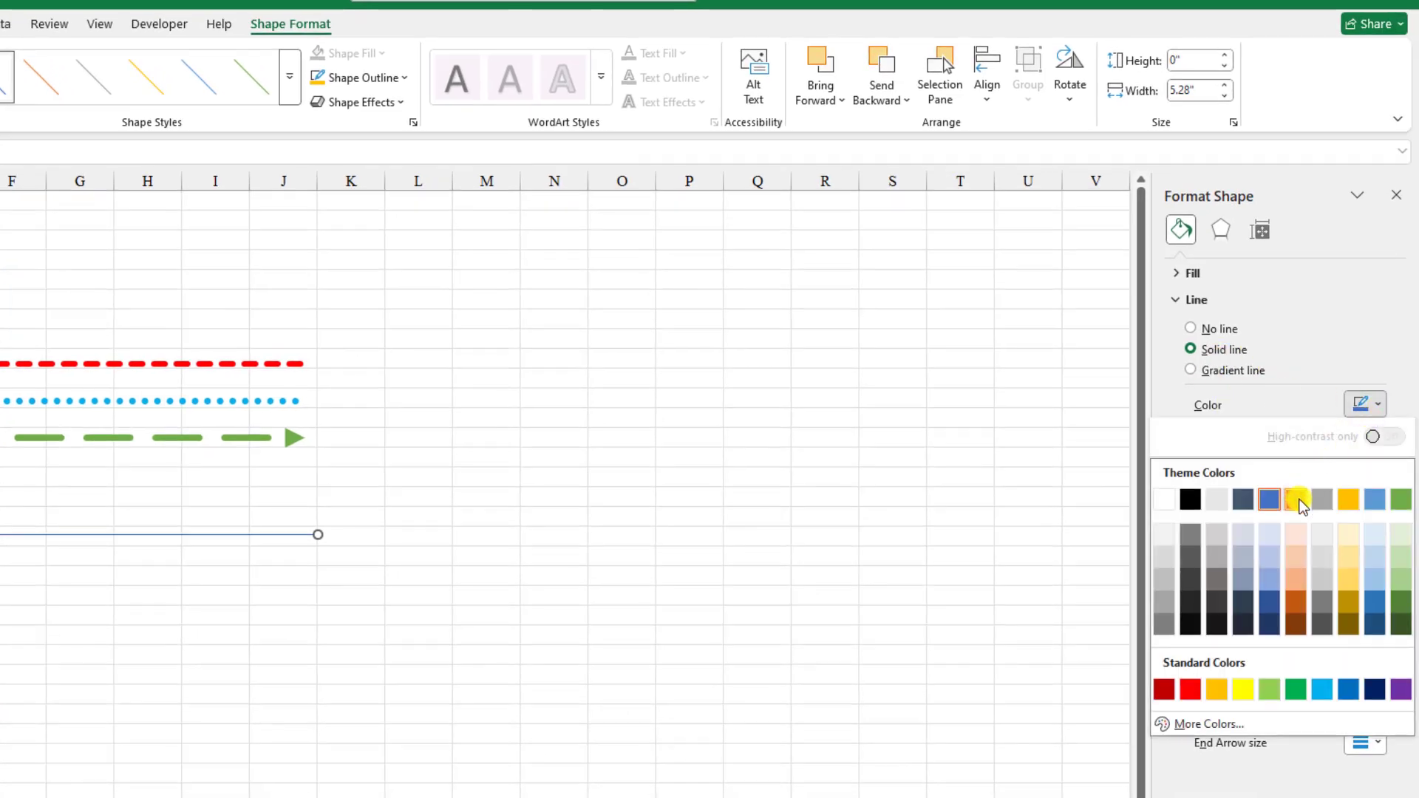
pyautogui.click(1296, 499)
pyautogui.write('3')
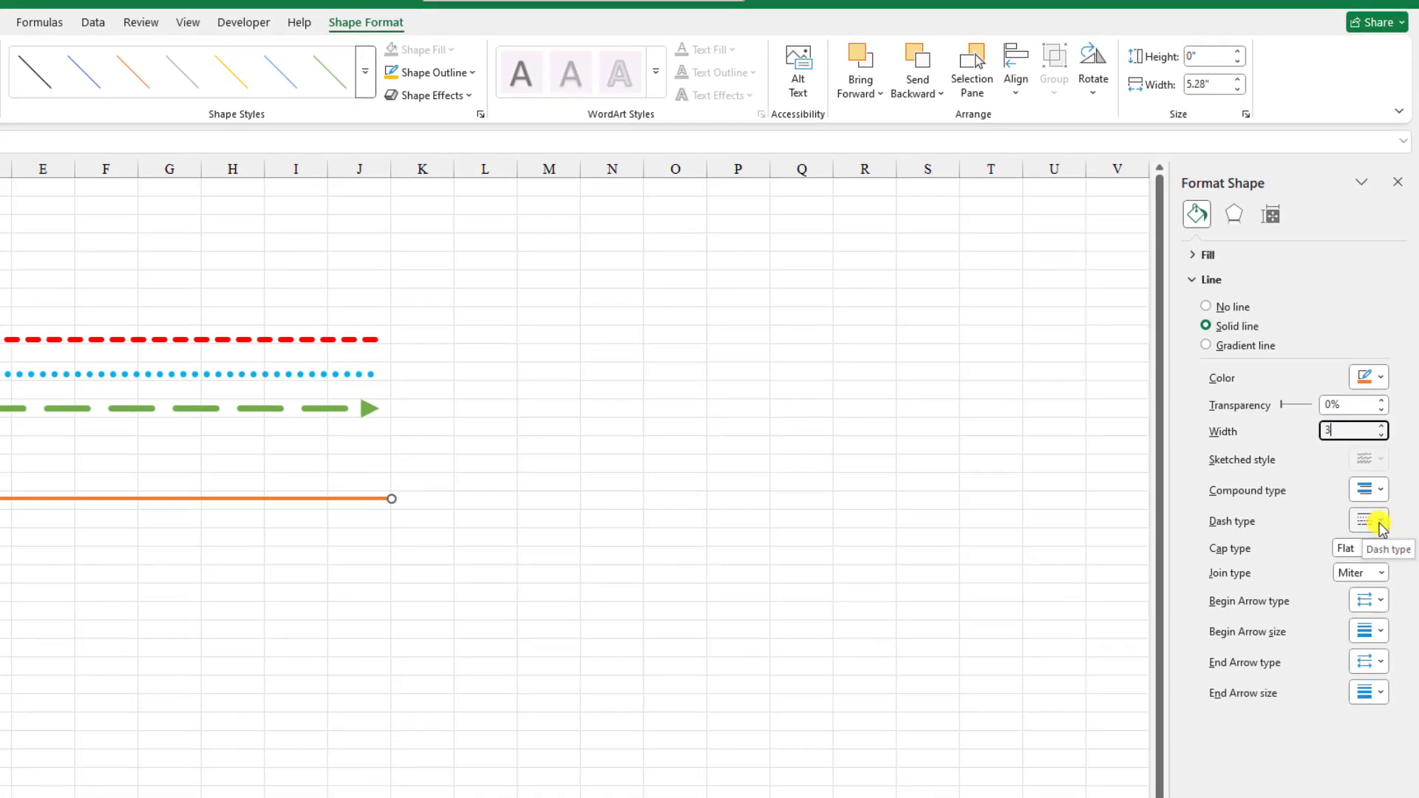
# - Give the orange line a dashed style and a Round cap type
pyautogui.click(1377, 521)
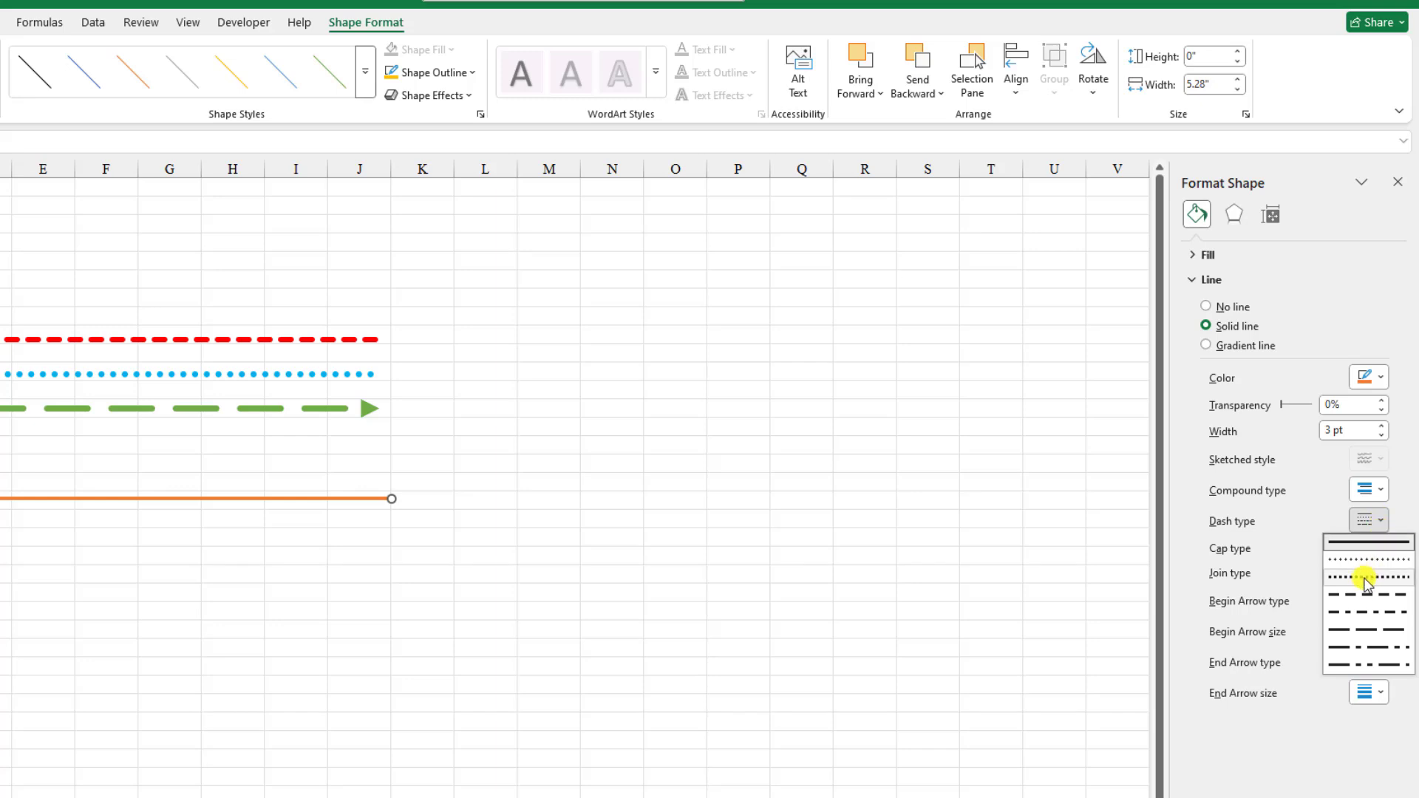
pyautogui.moveTo(1365, 579)
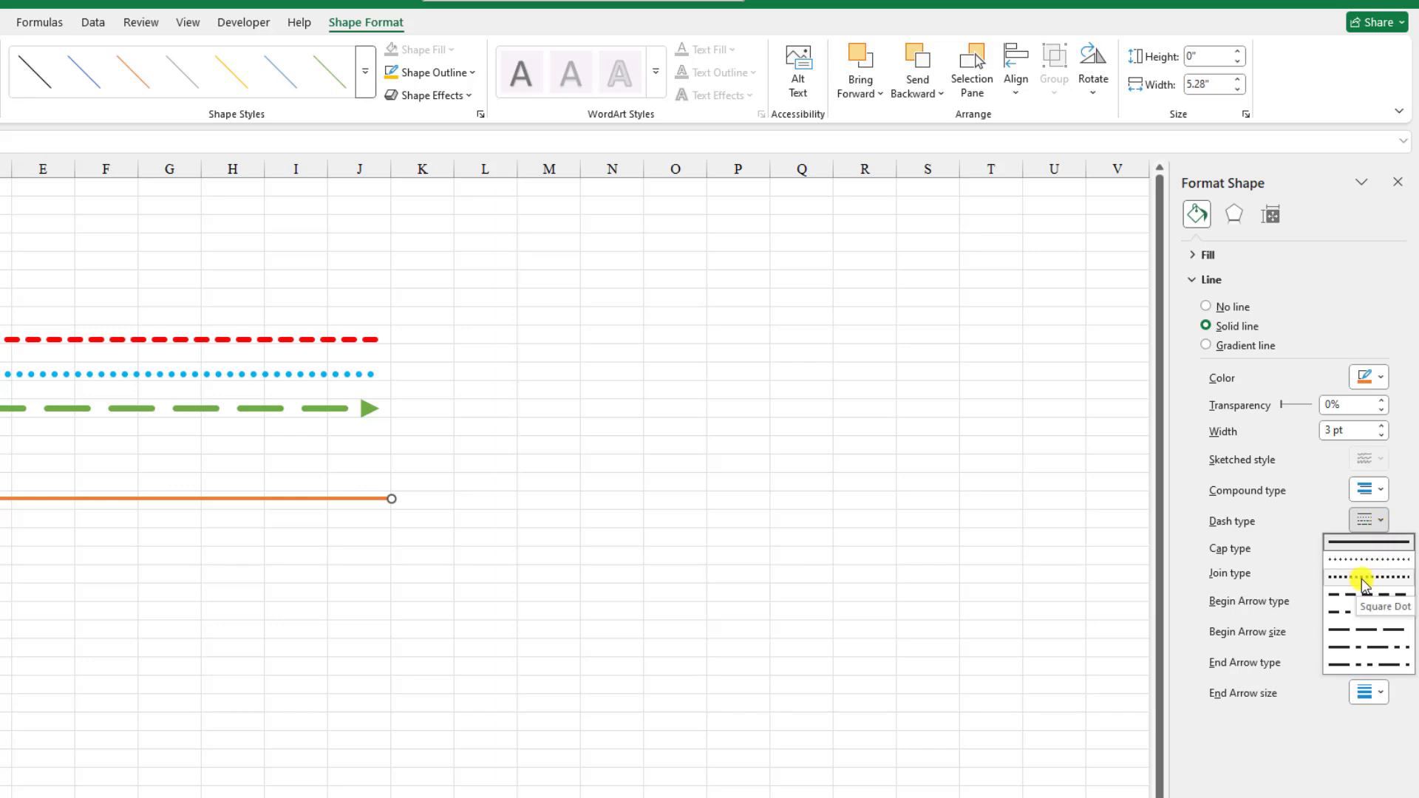
pyautogui.click(1369, 559)
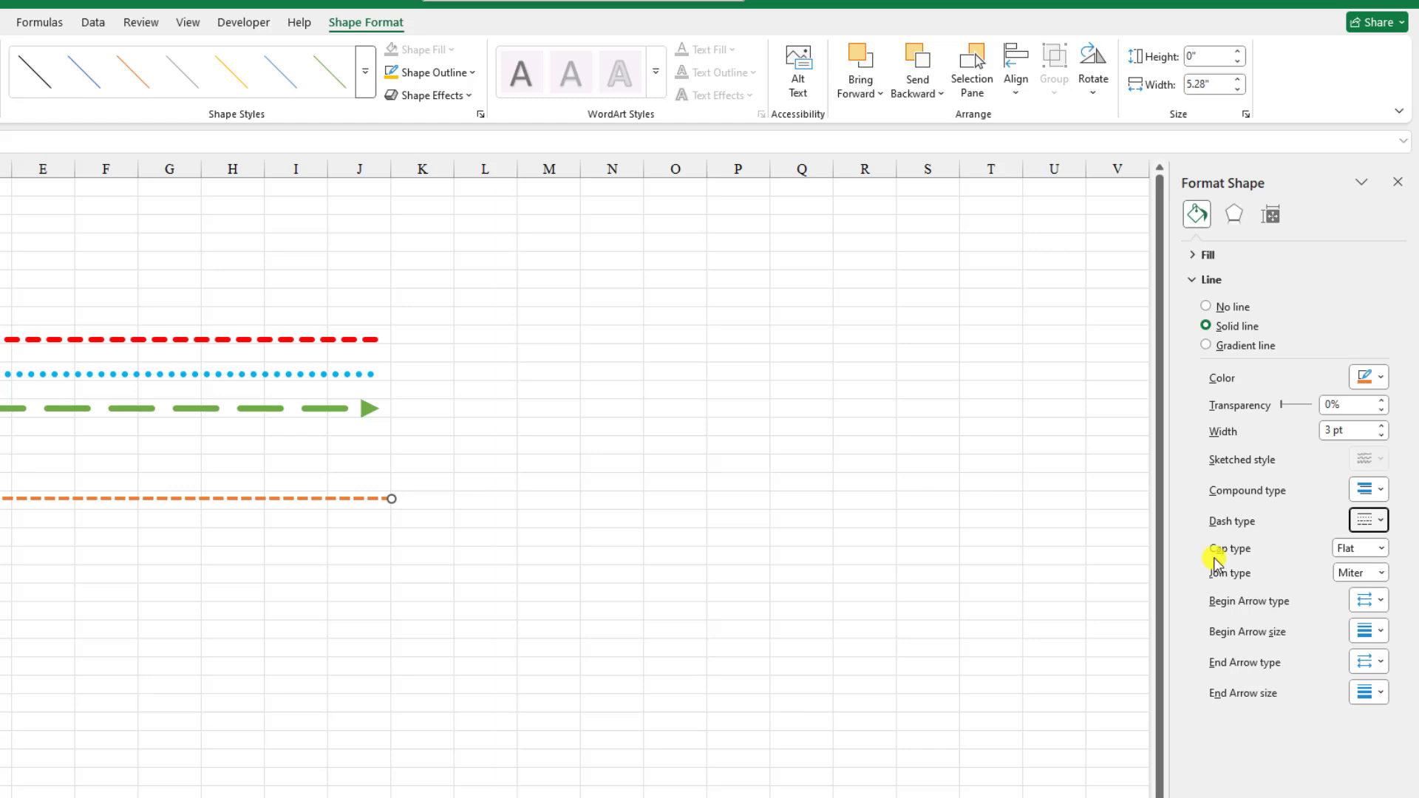
pyautogui.click(1380, 547)
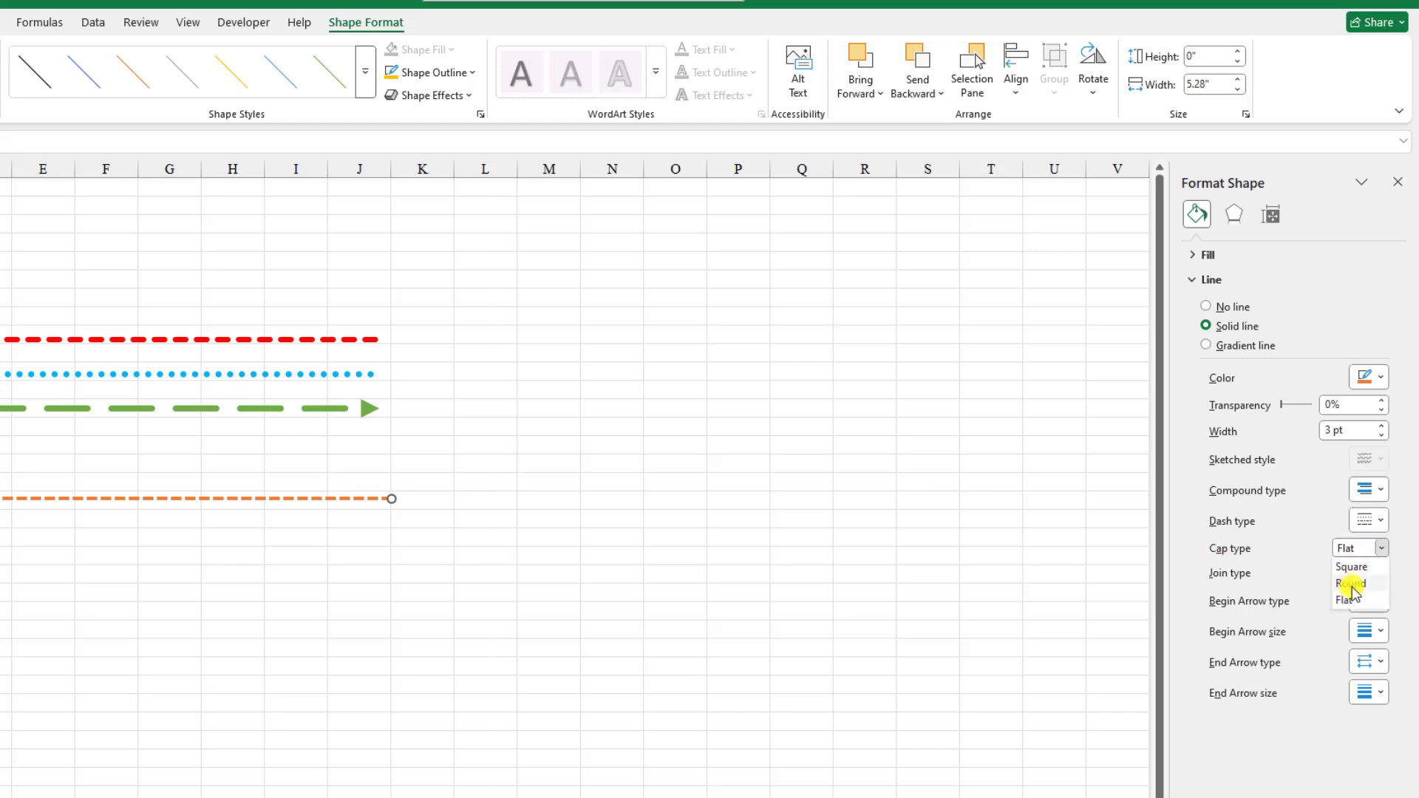
pyautogui.click(1353, 583)
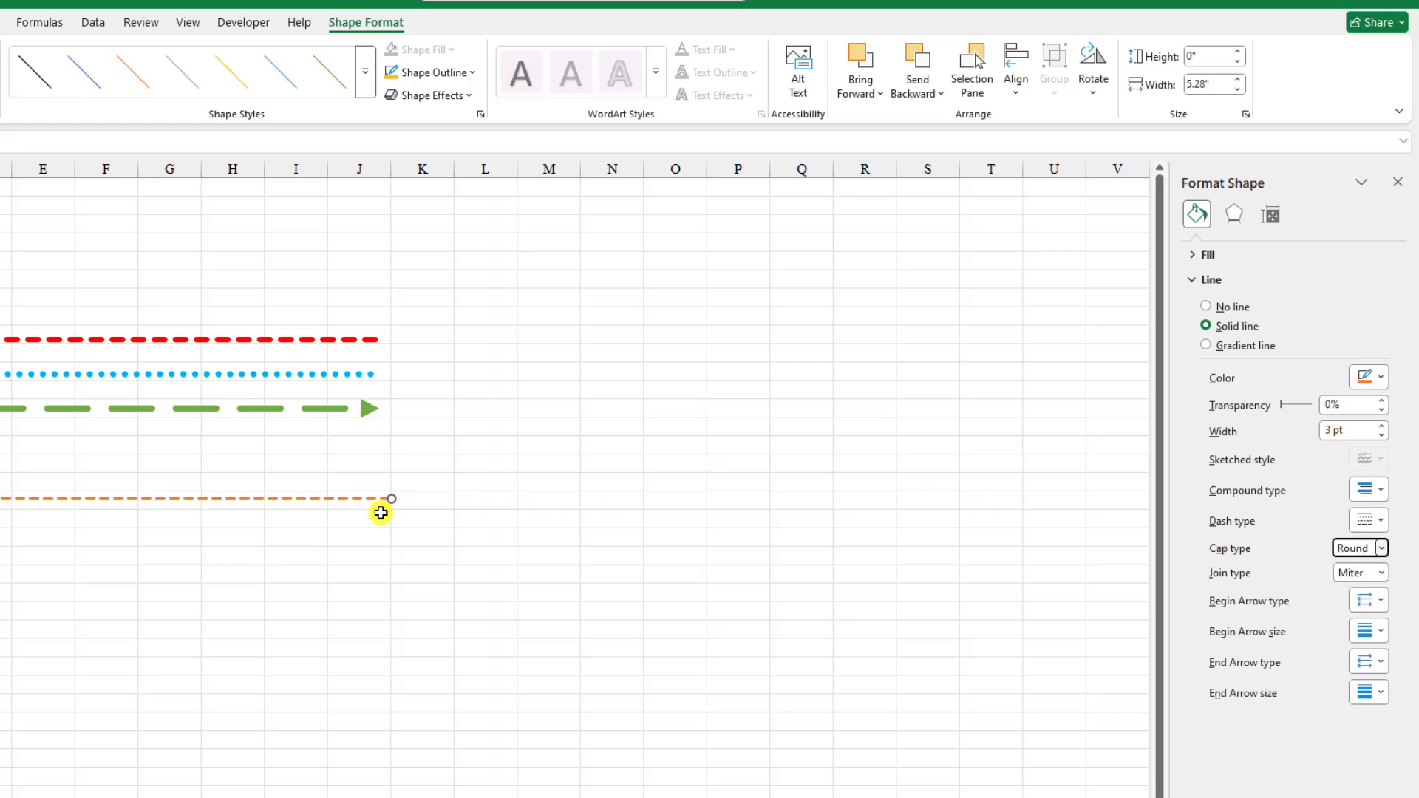
pyautogui.moveTo(1215, 608)
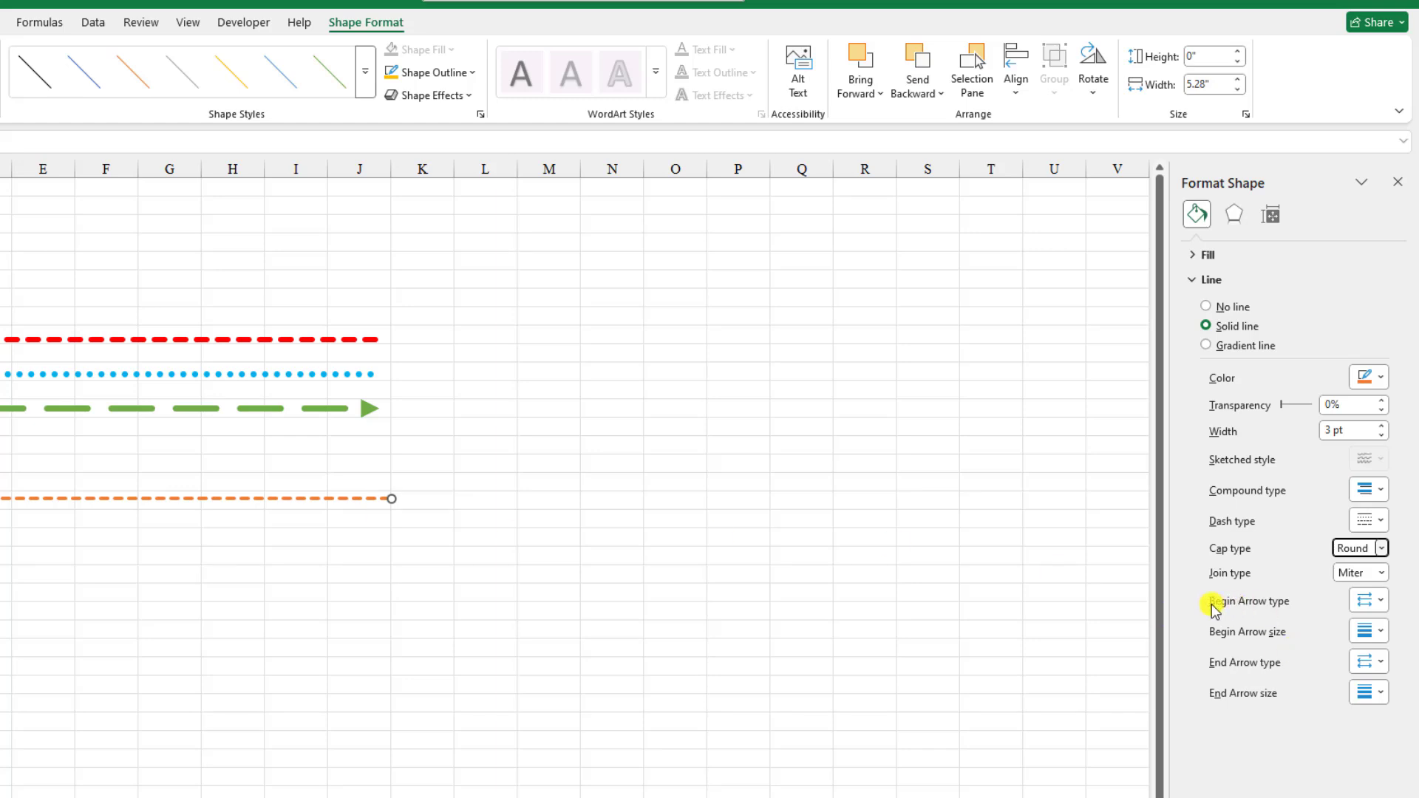
pyautogui.moveTo(1381, 606)
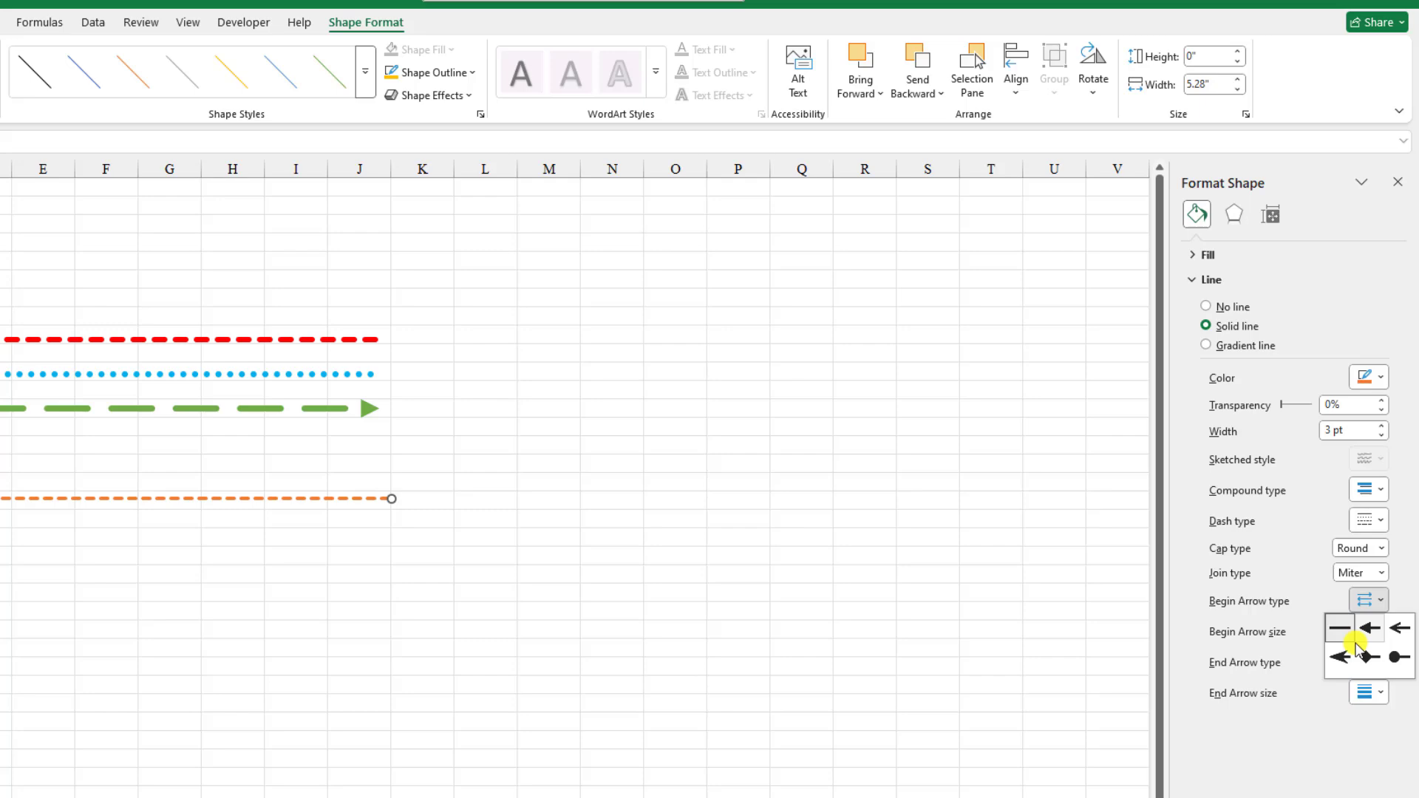
# - Add a Begin Arrow arrowhead to the orange dashed line's left end
pyautogui.click(1369, 632)
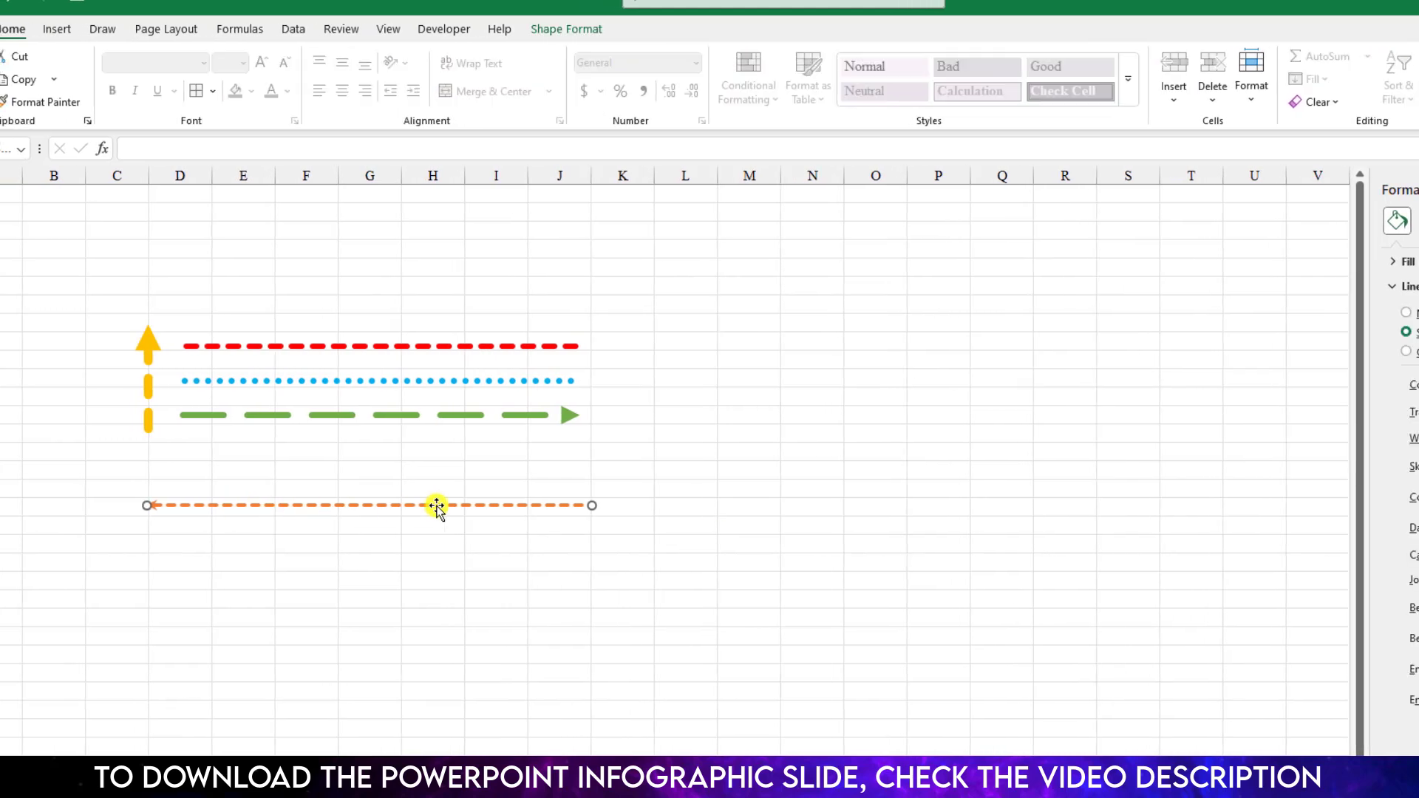
pyautogui.moveTo(133, 346)
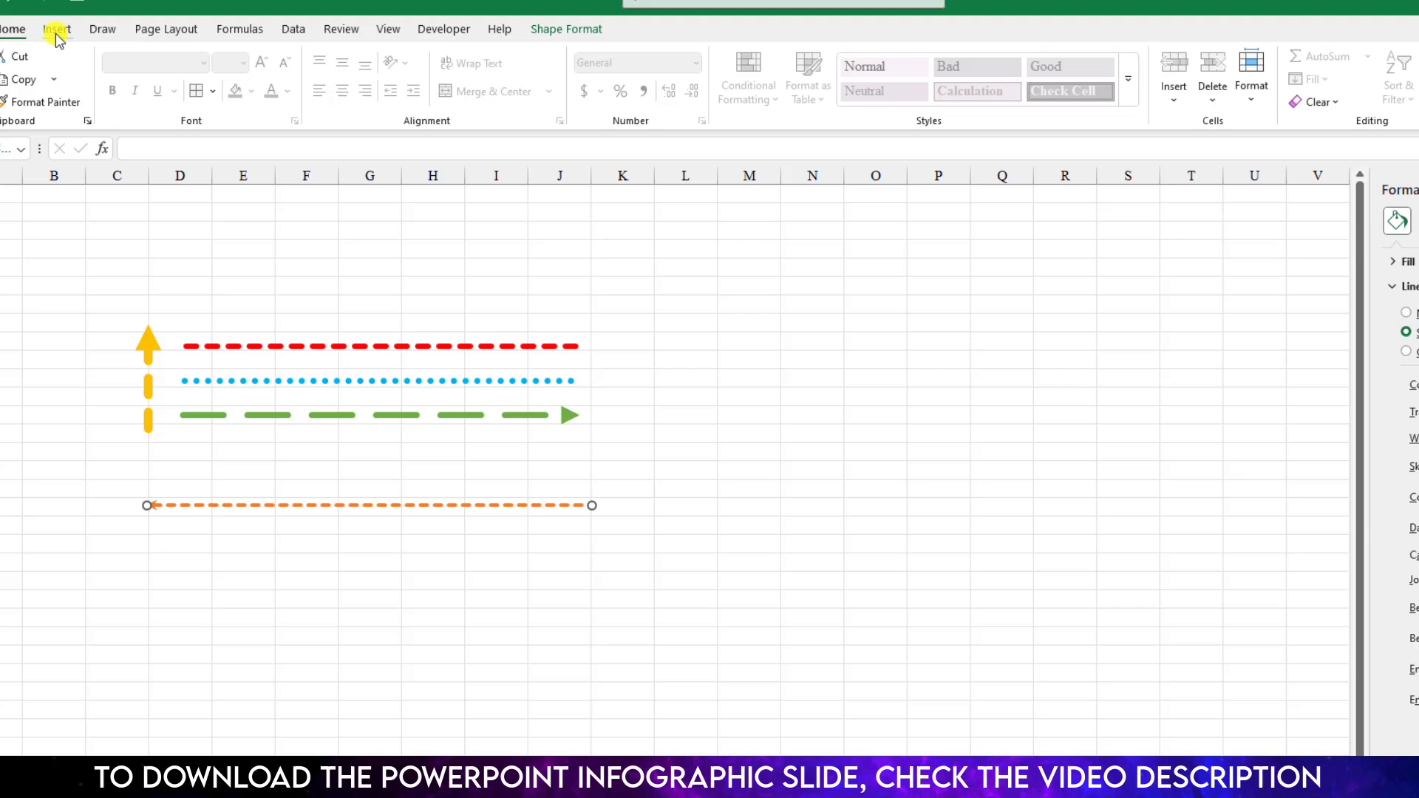
# - Start a new Line shape for a vertical line in column L
pyautogui.click(193, 71)
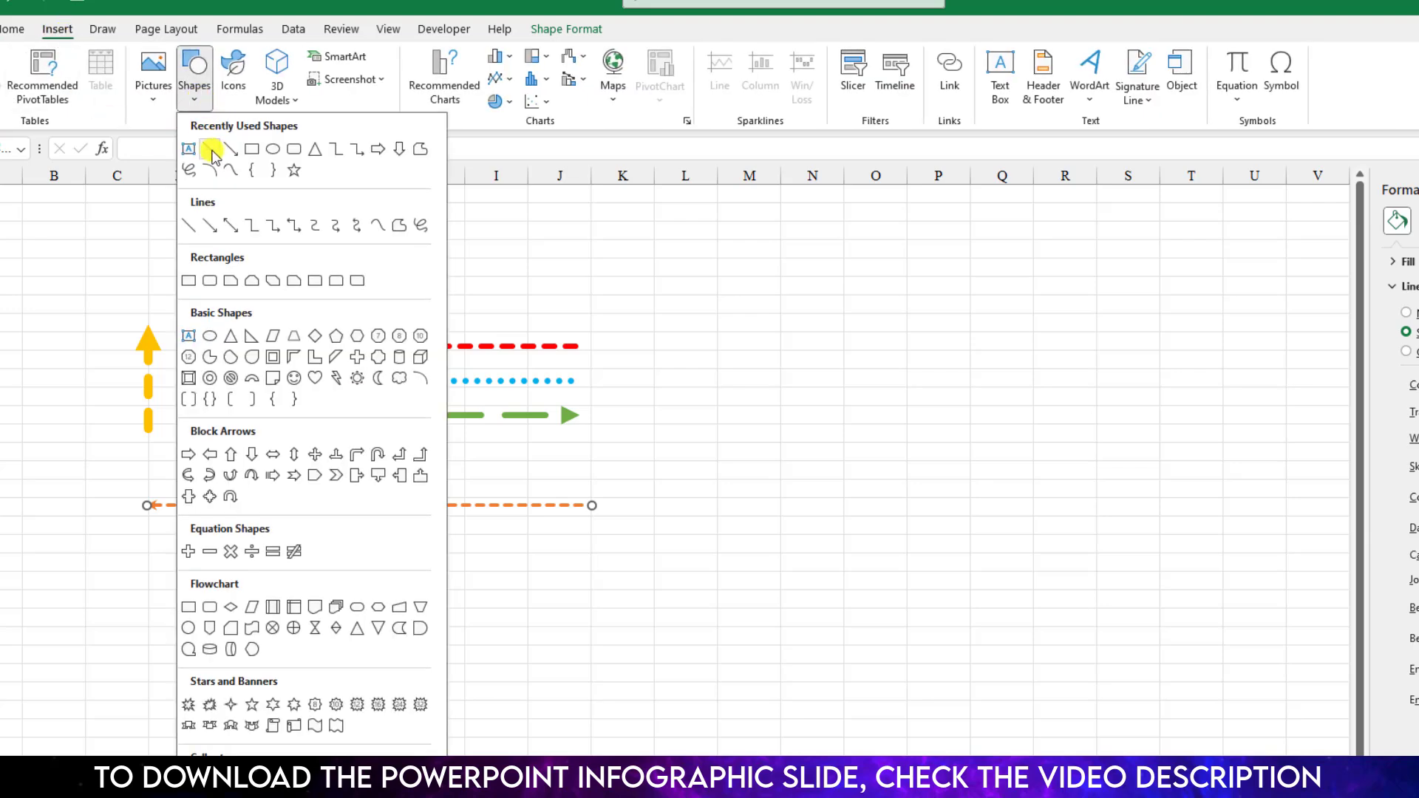
pyautogui.click(750, 402)
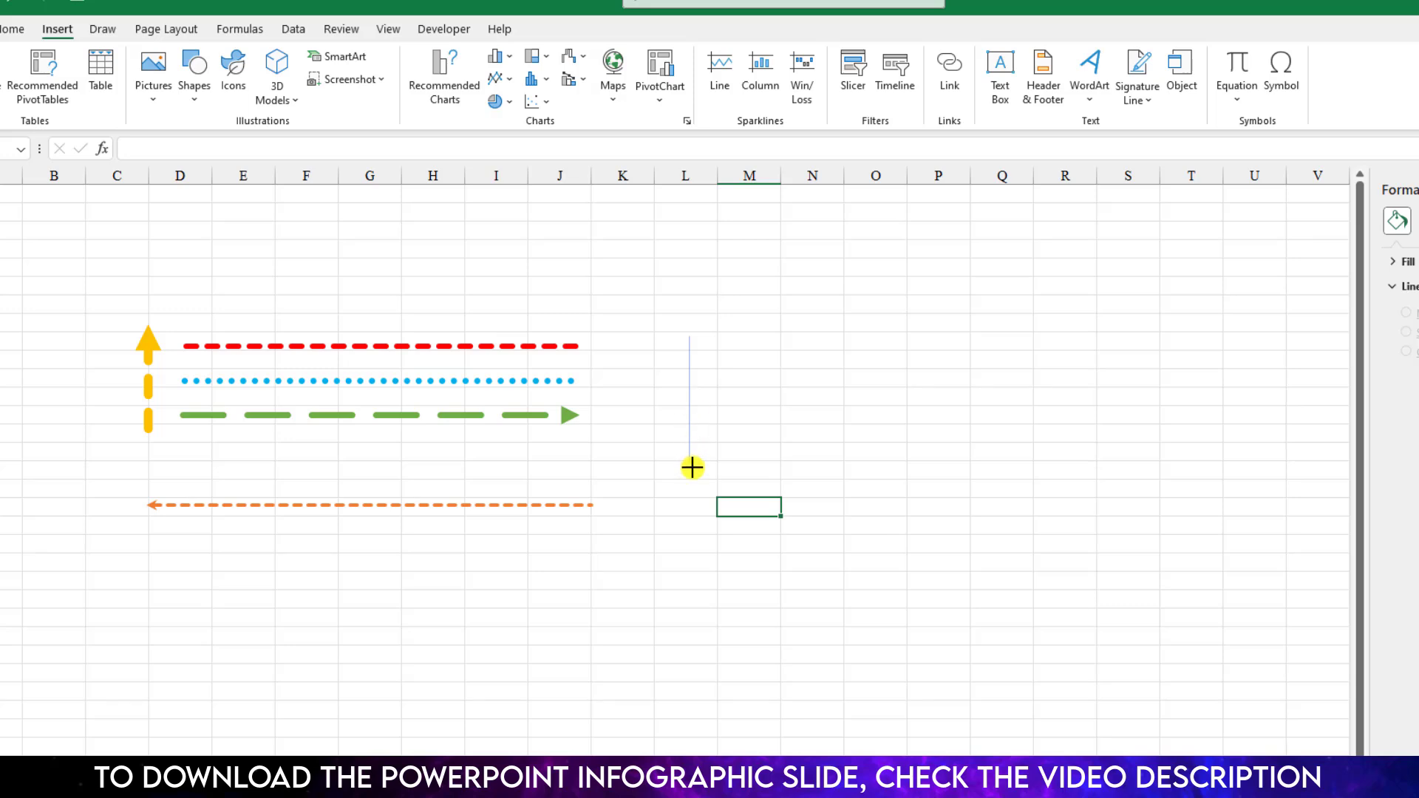
pyautogui.moveTo(692, 479)
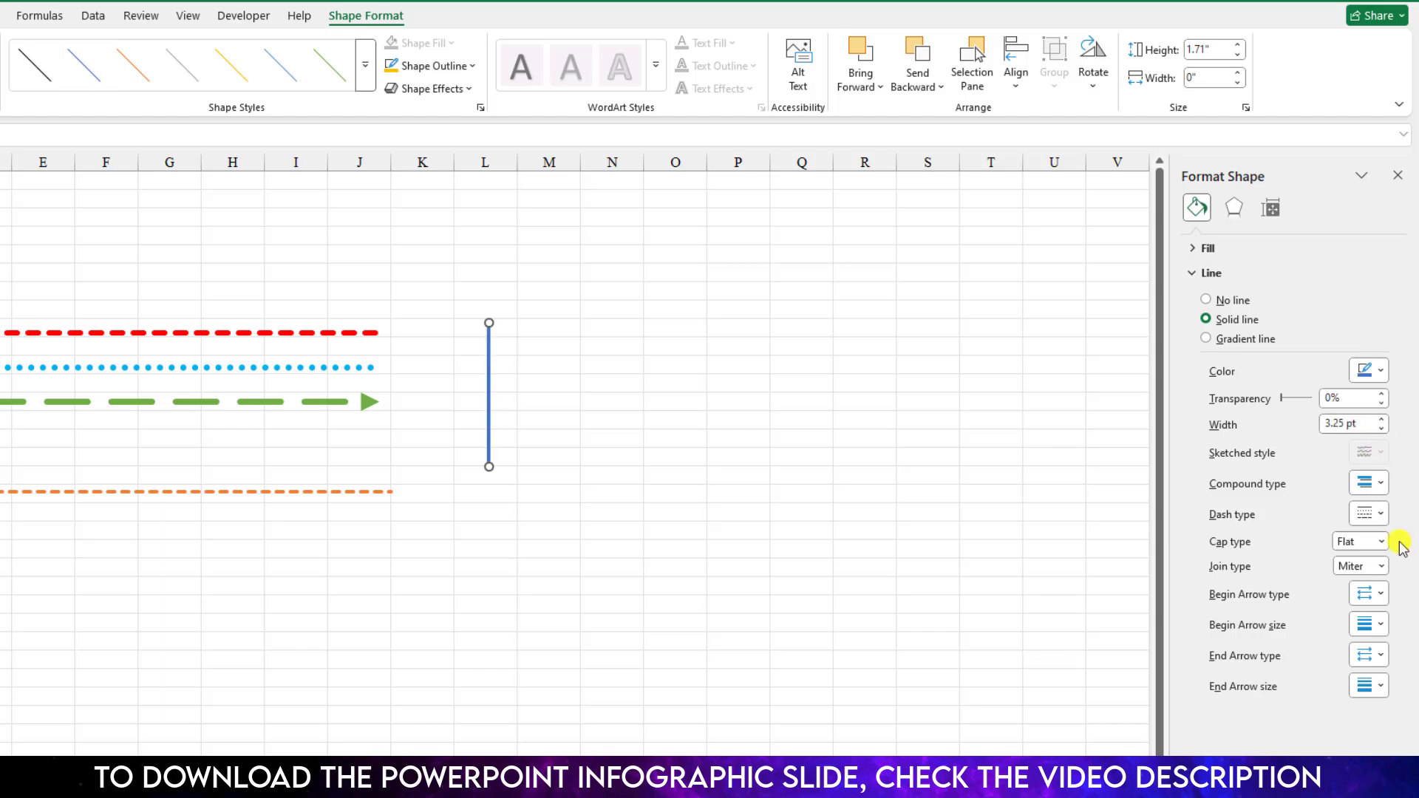
# - Make the vertical line dash-dot with a Begin Arrow arrowhead pointing upward, then deselect it
pyautogui.click(1382, 513)
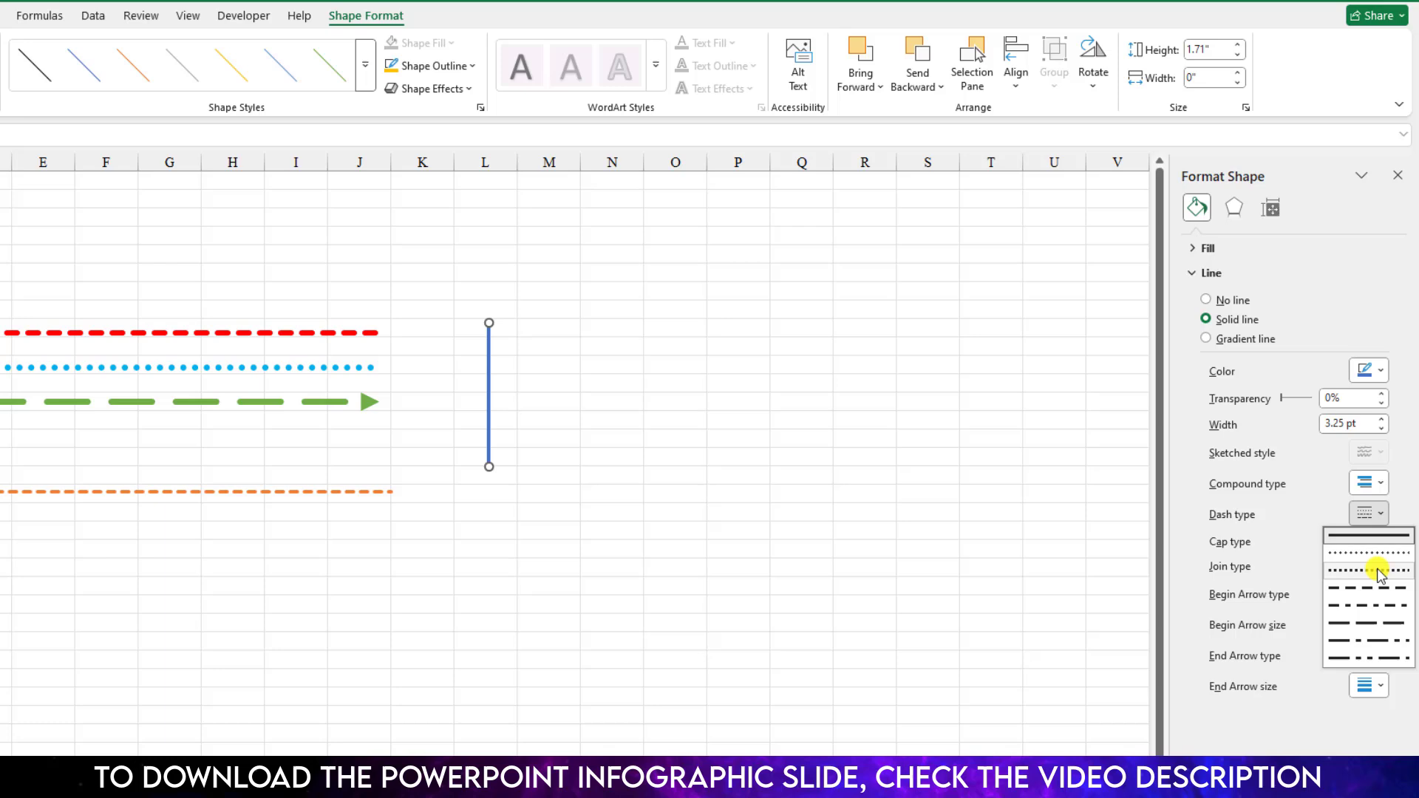
pyautogui.click(1369, 570)
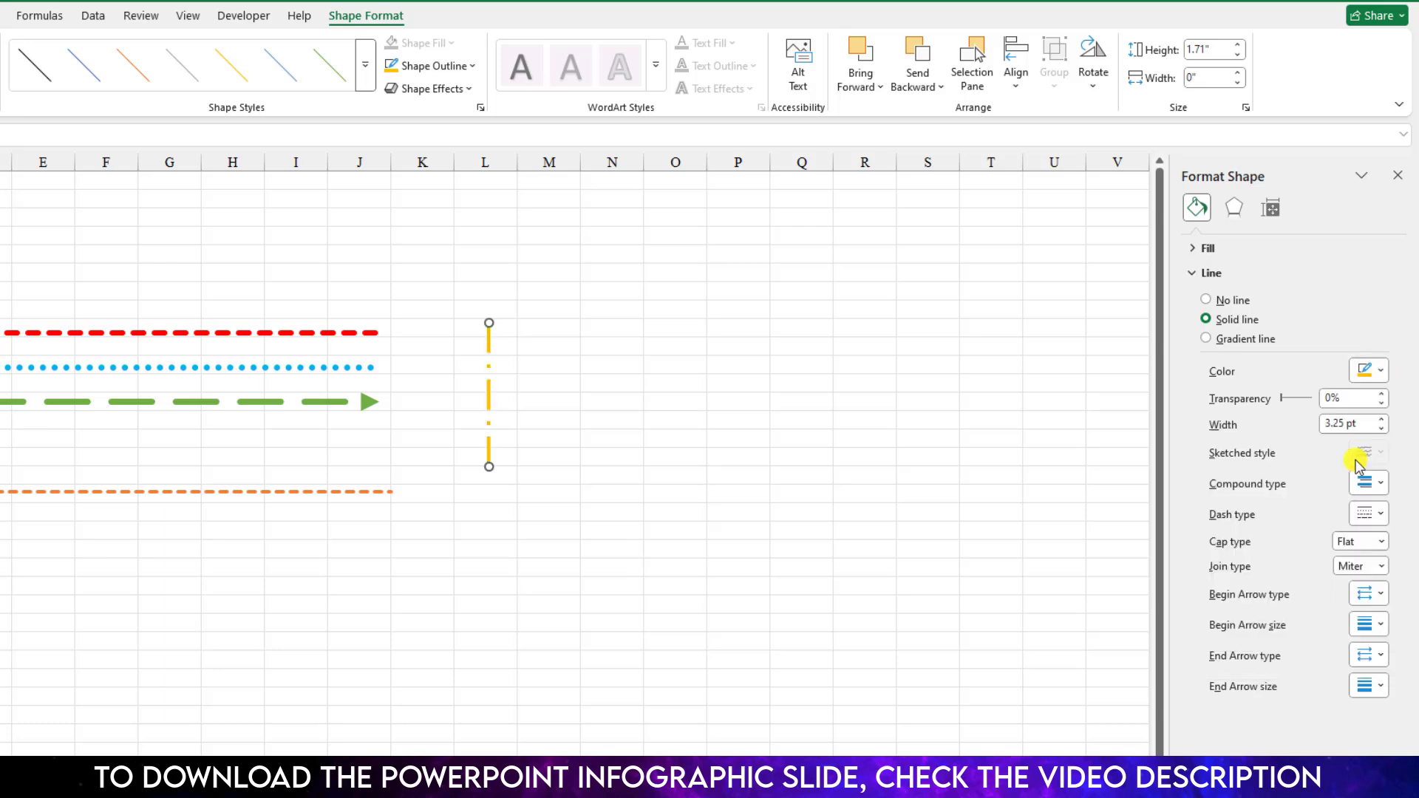
pyautogui.click(1368, 594)
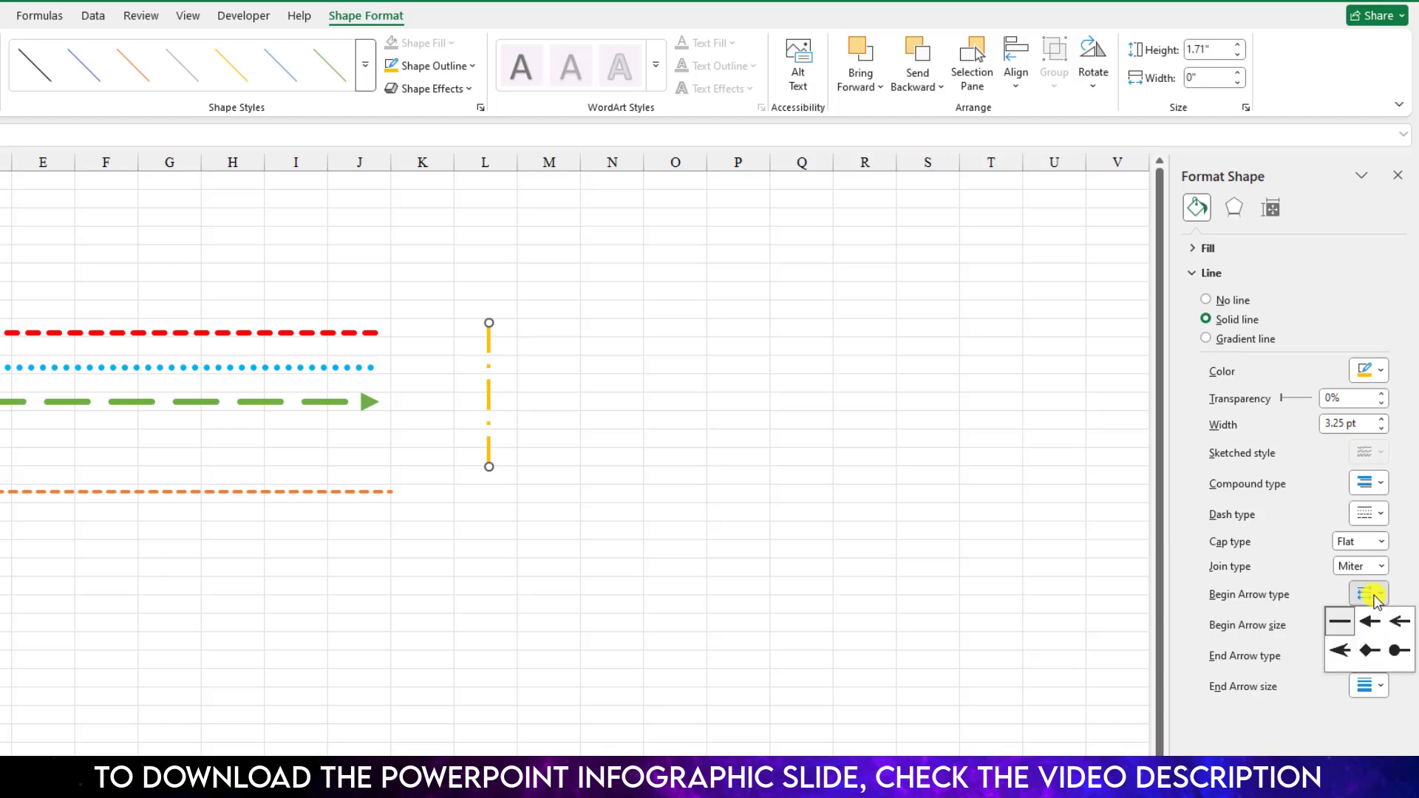
pyautogui.click(1369, 623)
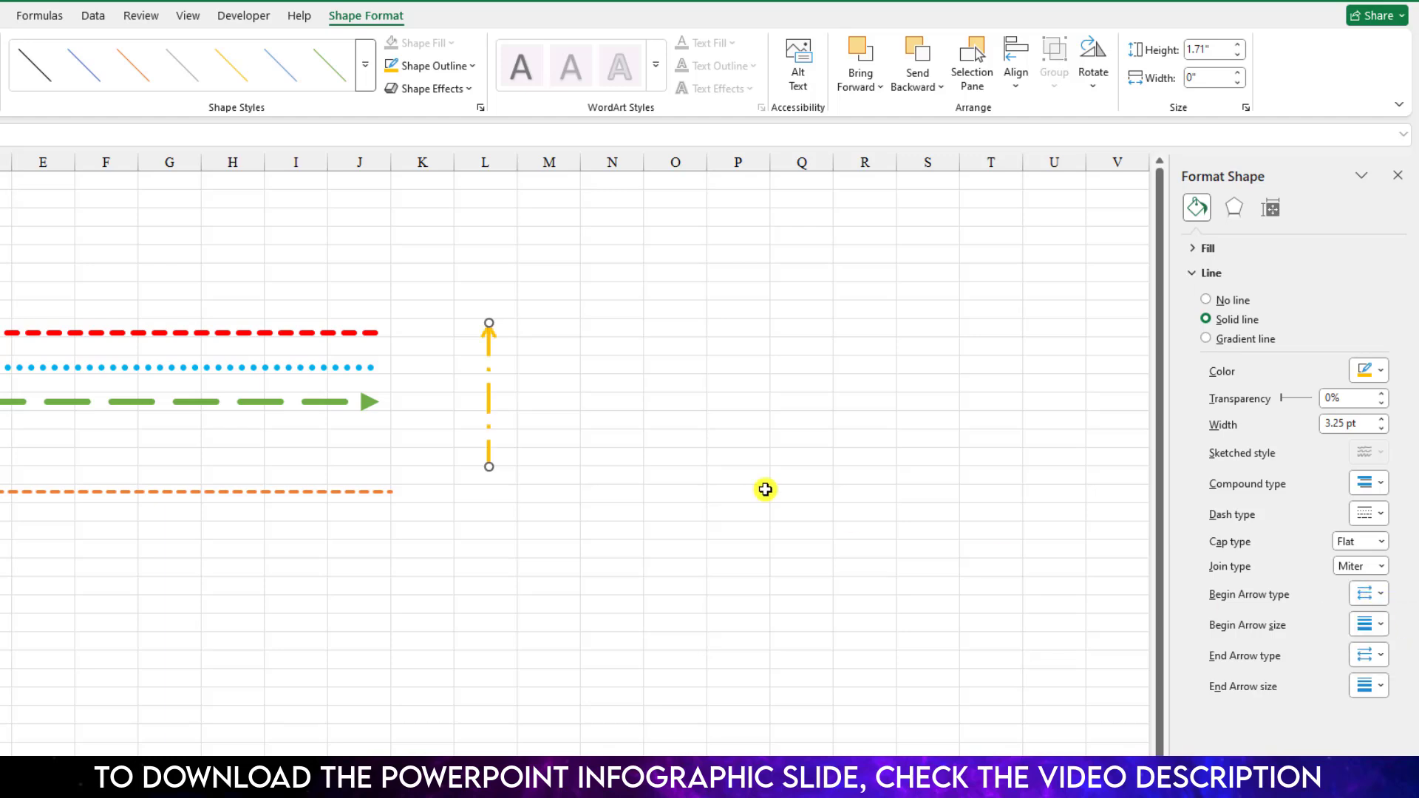
pyautogui.click(676, 475)
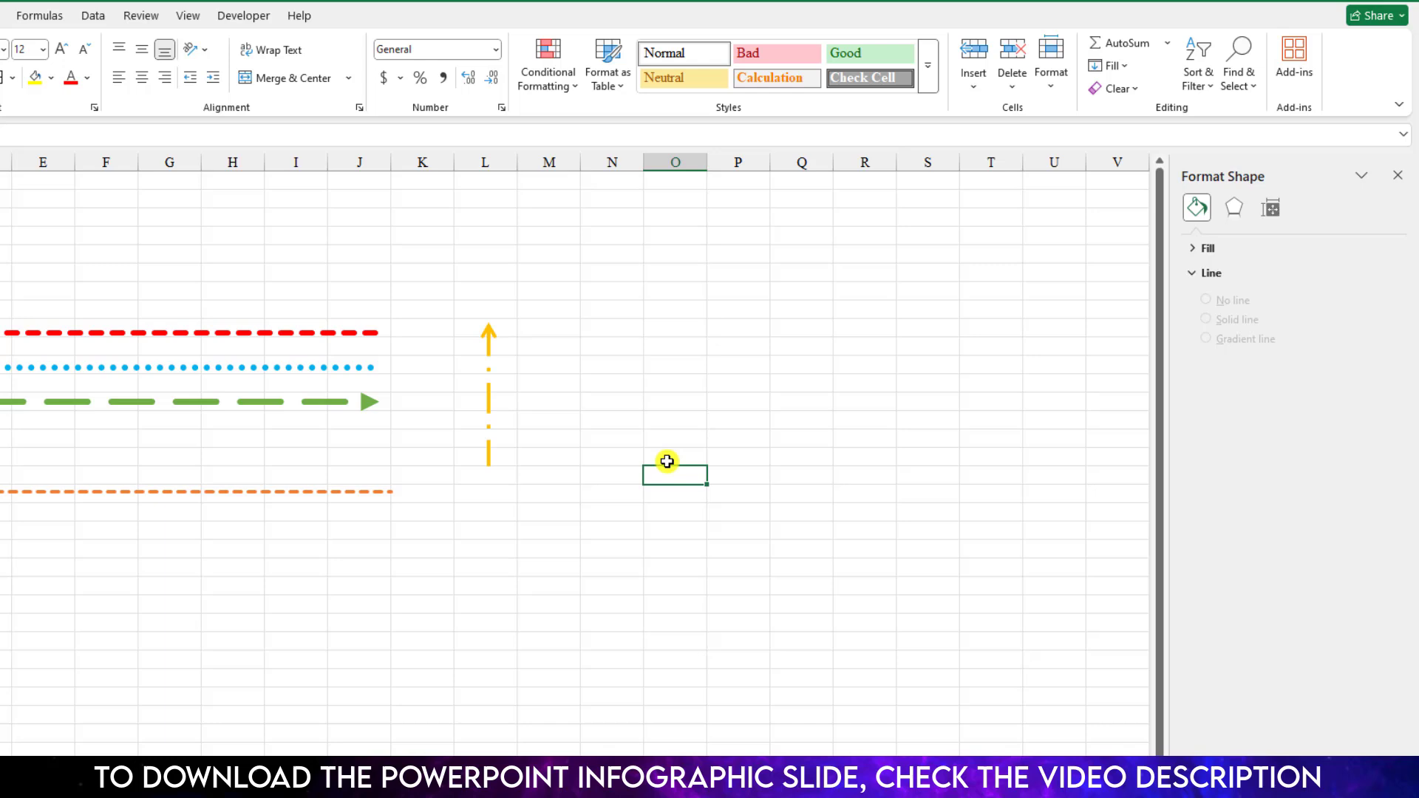